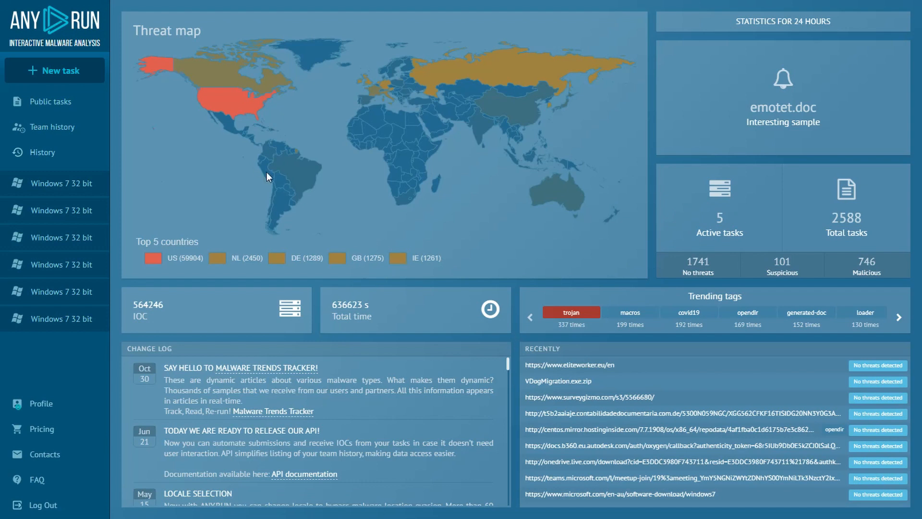
mouse_move(516, 289)
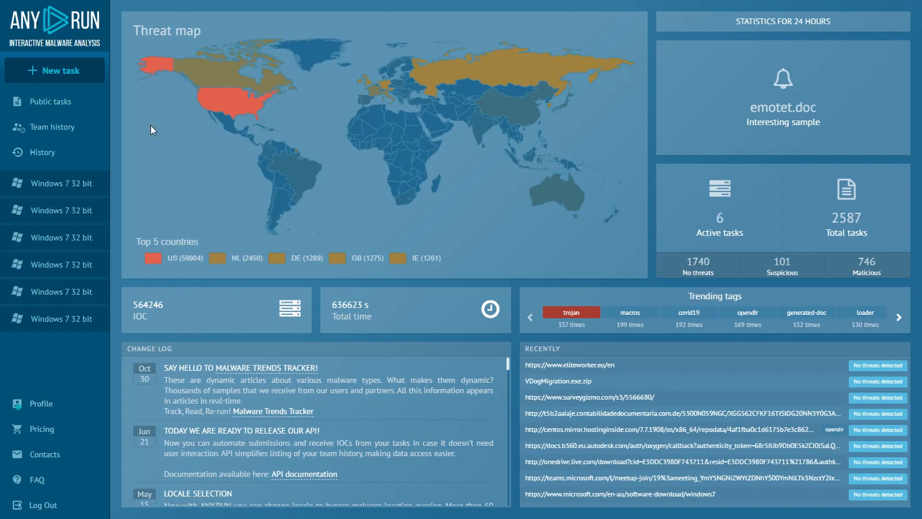
Create a new Windows 7 task for Sample.dll with command line regsvr32.exe %FILENAME% and run it
left_click(54, 70)
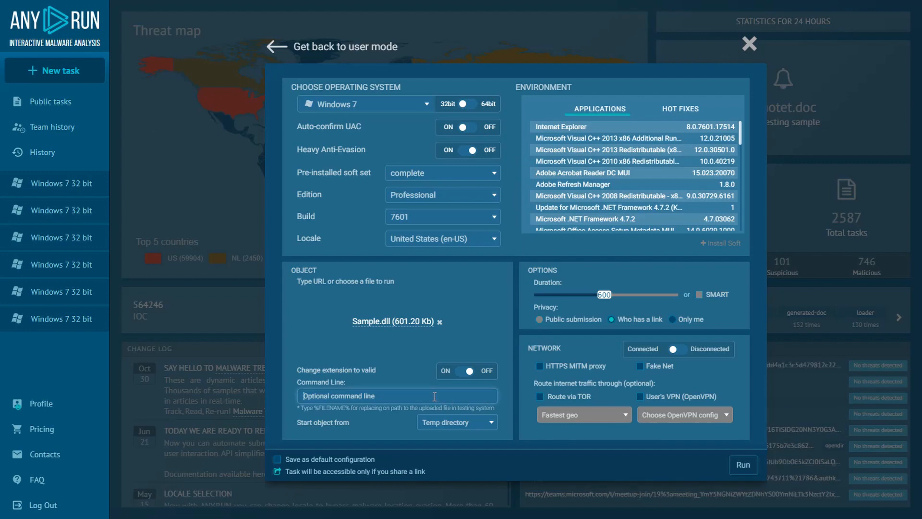
type("regsvr")
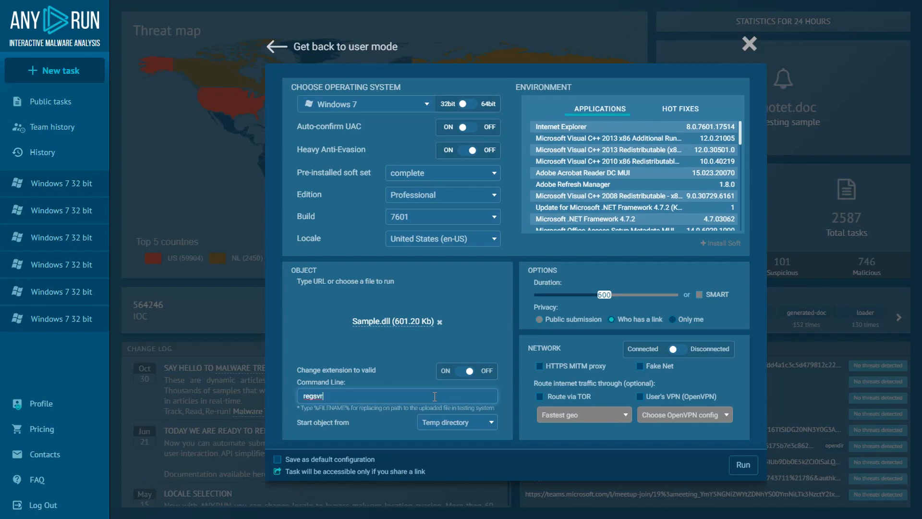
type("32.exe %FILENAME")
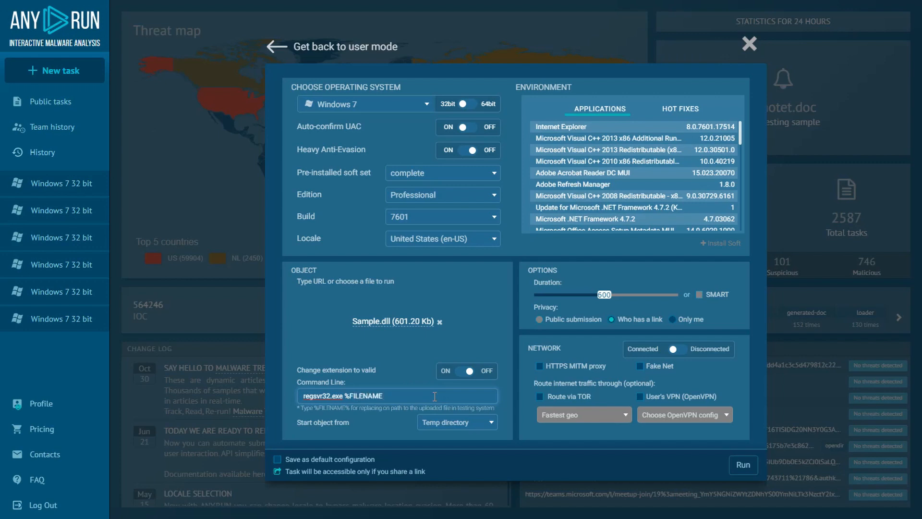
type("%")
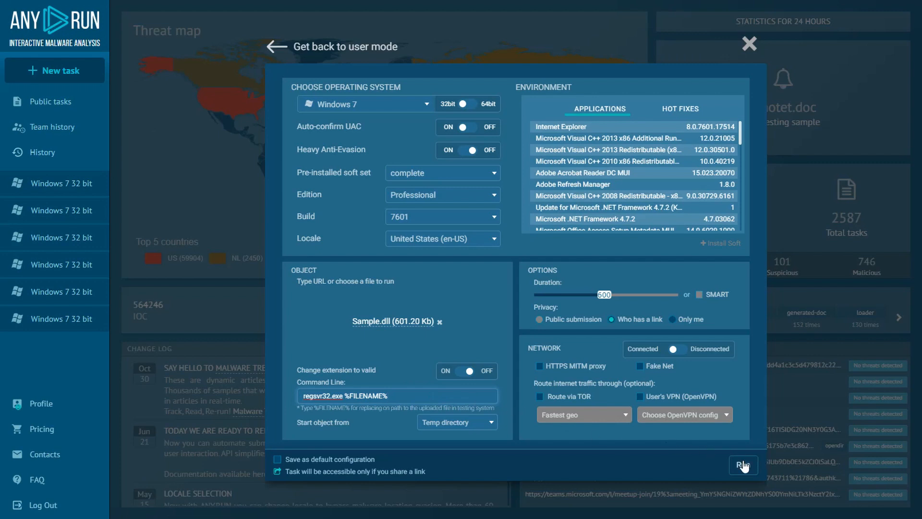
left_click(743, 465)
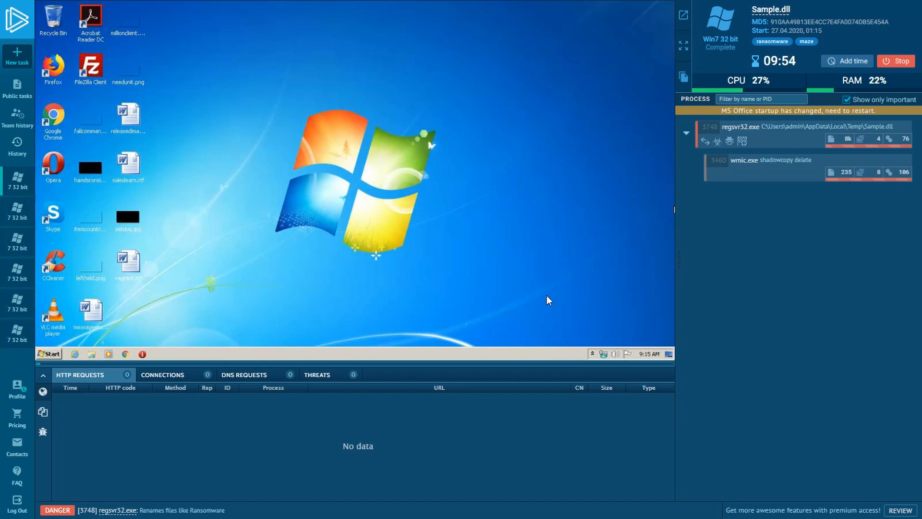
Select the regsvr32.exe process, refresh the VM desktop to show encrypted files, and view DECRYPT-FILES.txt details
left_click(765, 126)
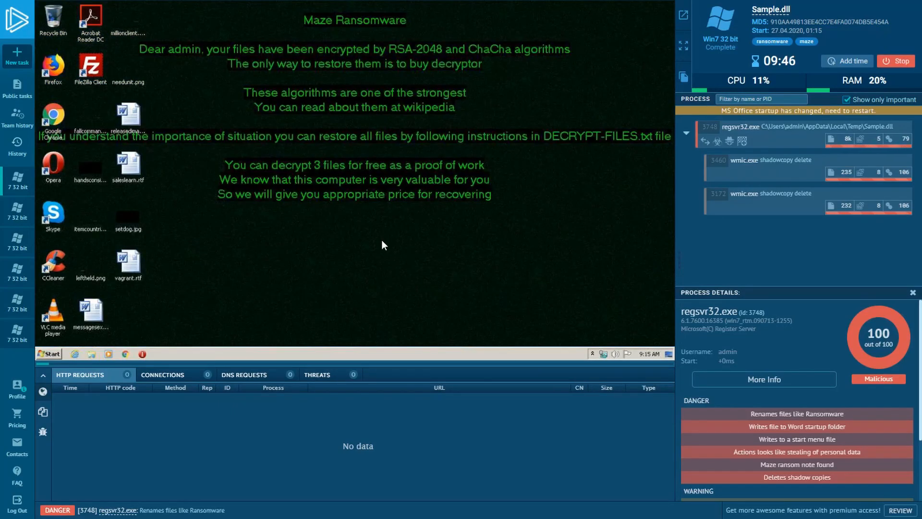
right_click(382, 245)
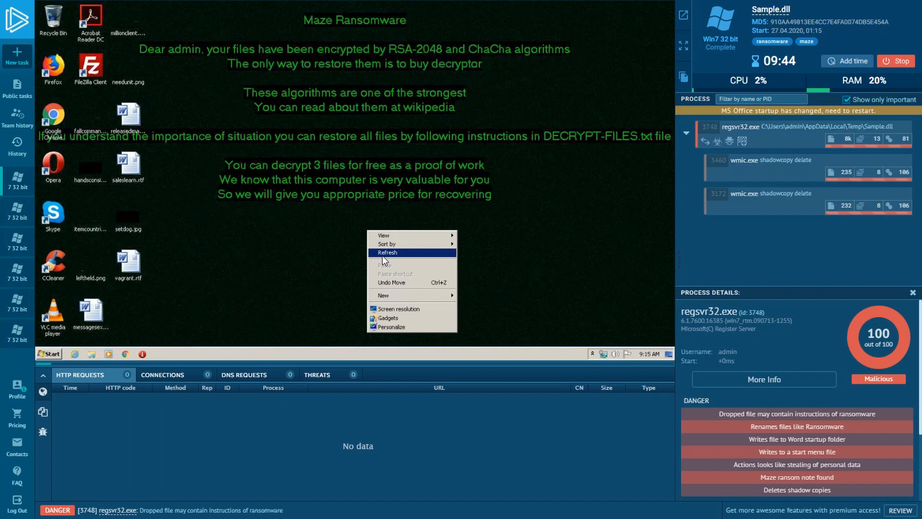
left_click(386, 253)
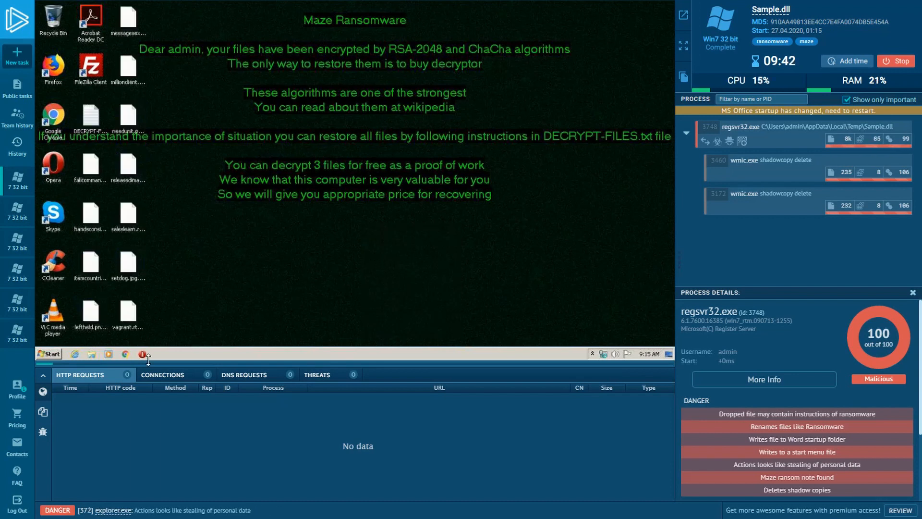
left_click(43, 412)
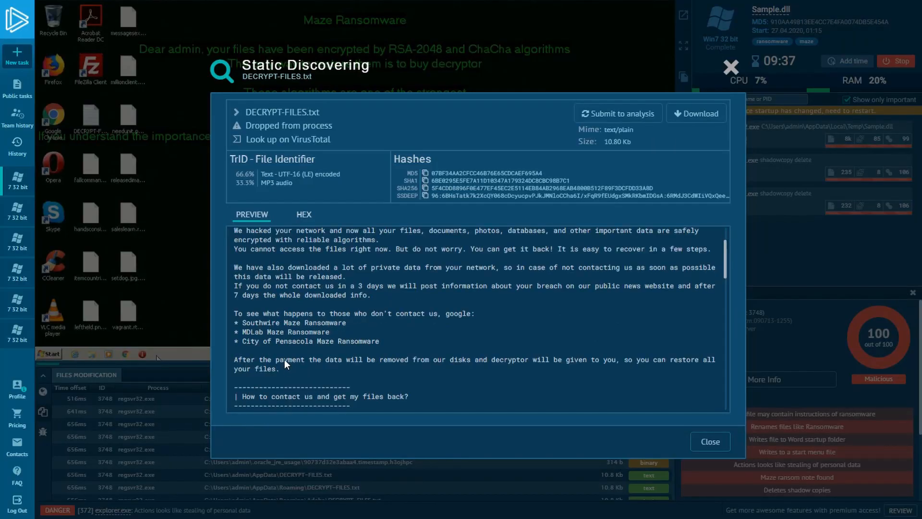
Read the ransom note preview down to the mazedecrypt.top link, then close it
scroll("down", 3)
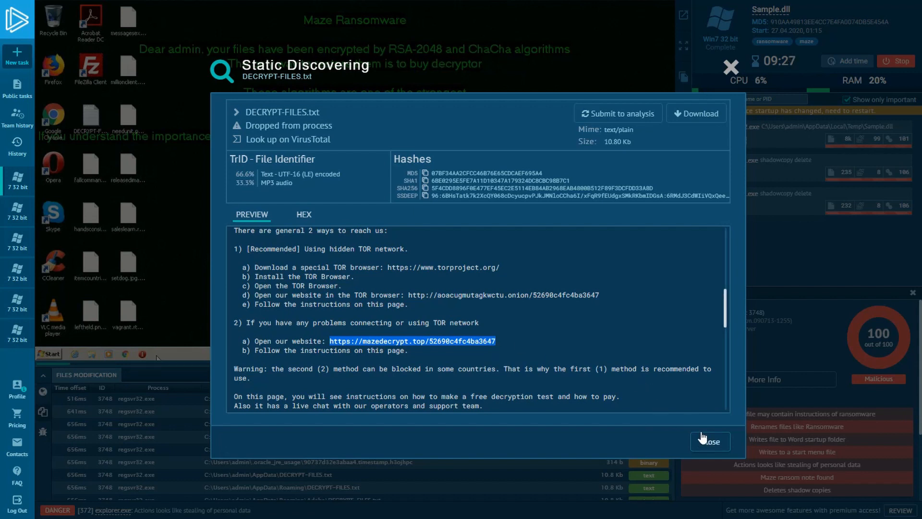
left_click(708, 441)
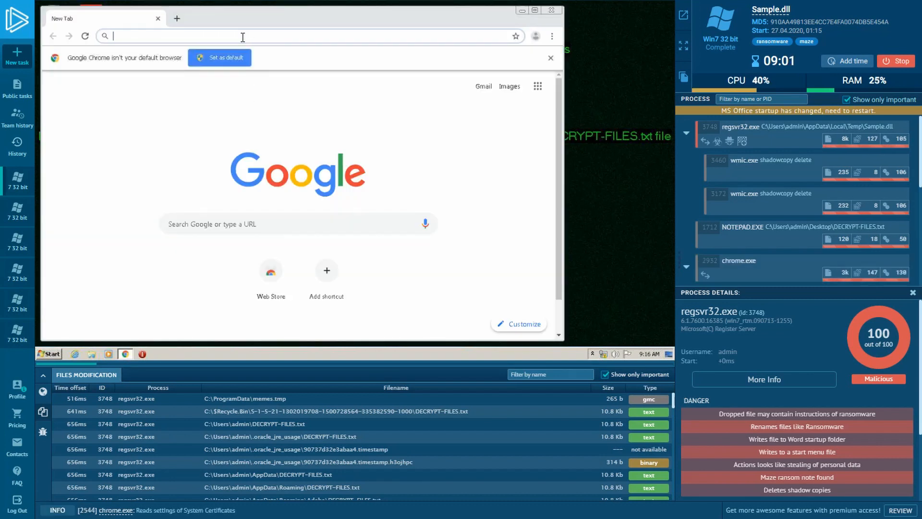
type("https://mazedecrypt.top/52690c4fc4ba3647")
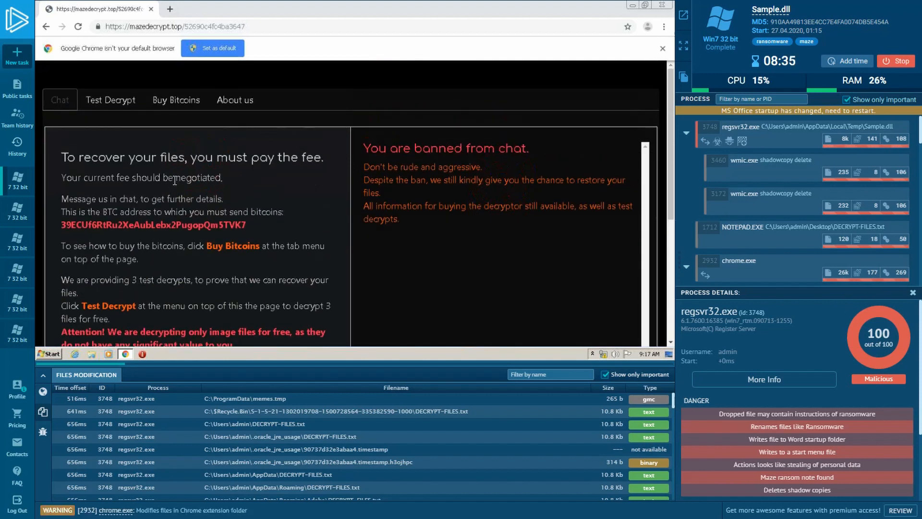
left_click(109, 99)
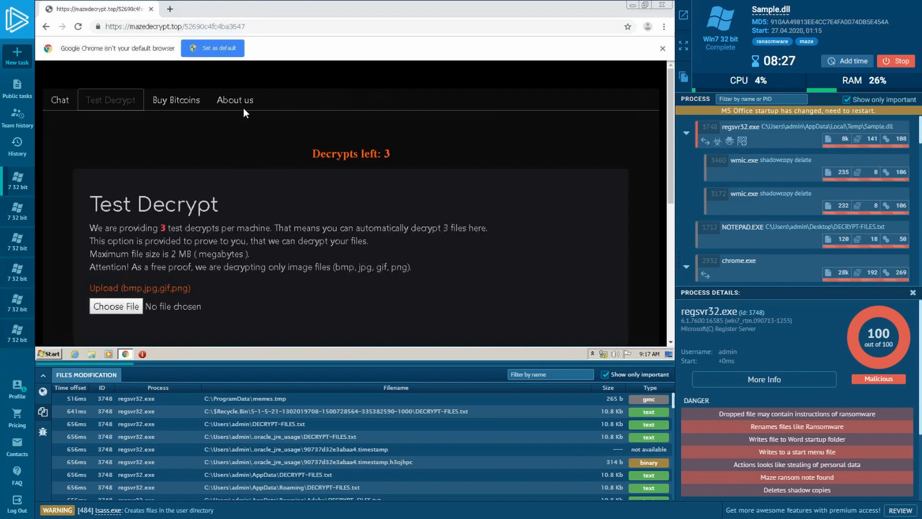
left_click(175, 99)
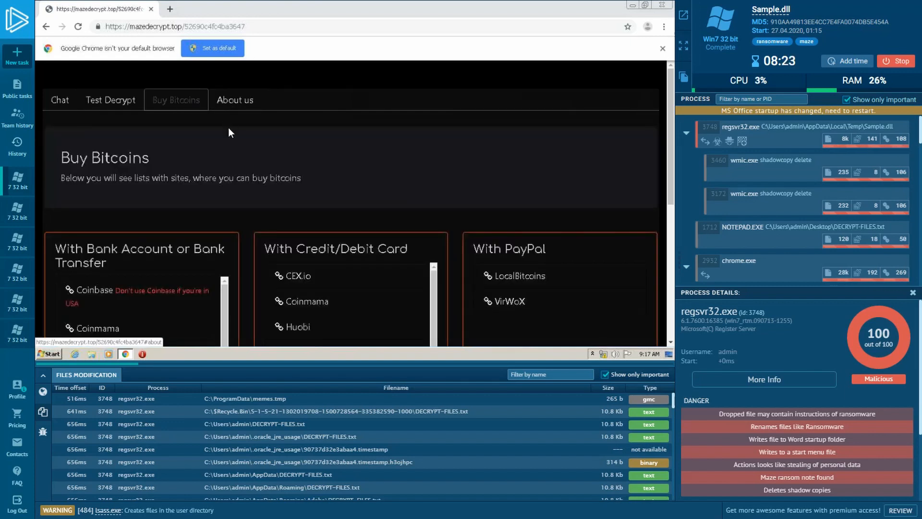
scroll("down", 3)
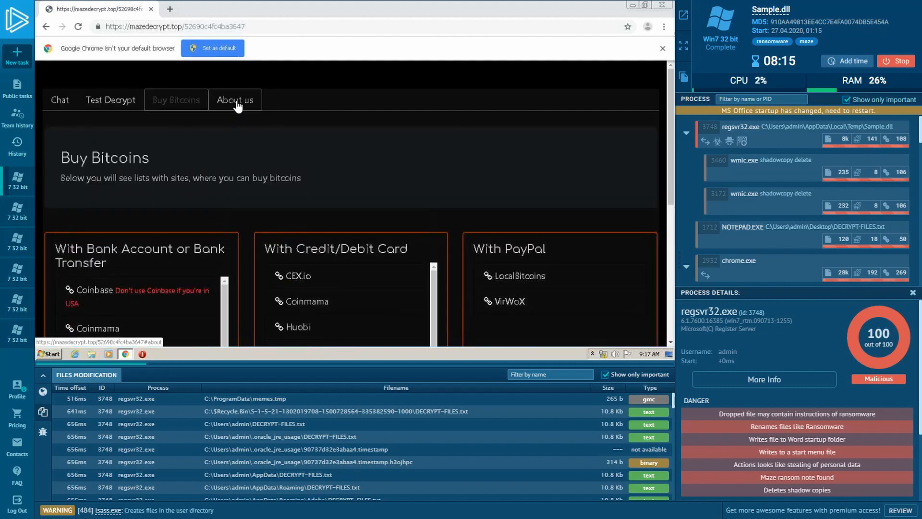
left_click(234, 100)
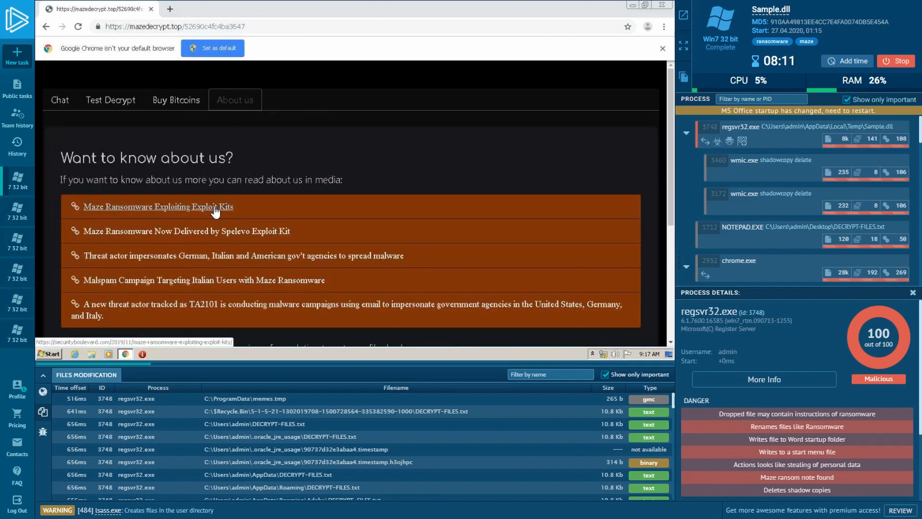
left_click(157, 207)
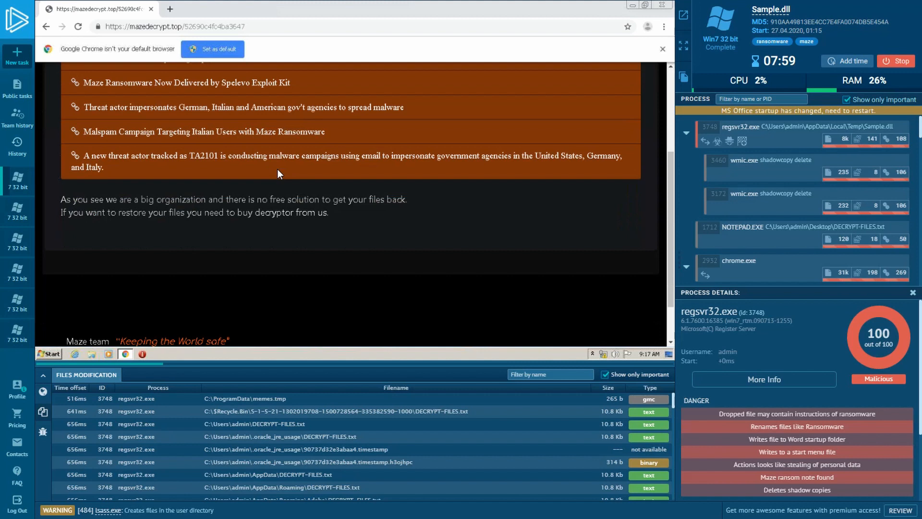
left_click(665, 4)
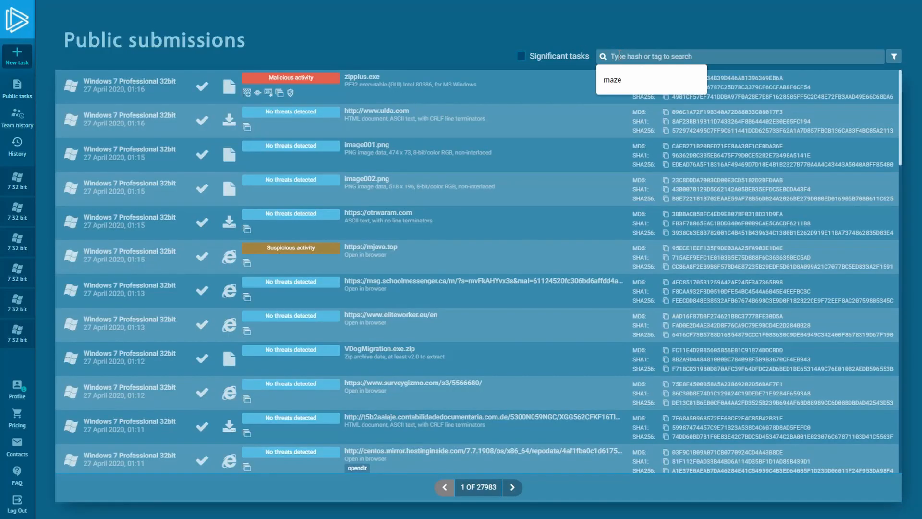
Search public submissions for 'sodin' to locate the Sodinokibi svchost.exe task
type("sodin")
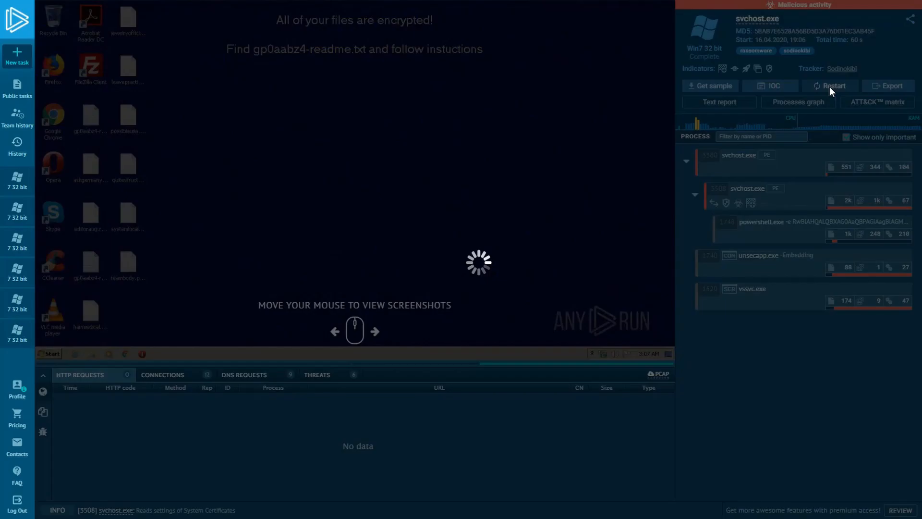
Restart the Sodinokibi svchost.exe task as a new run with adjusted duration
left_click(834, 85)
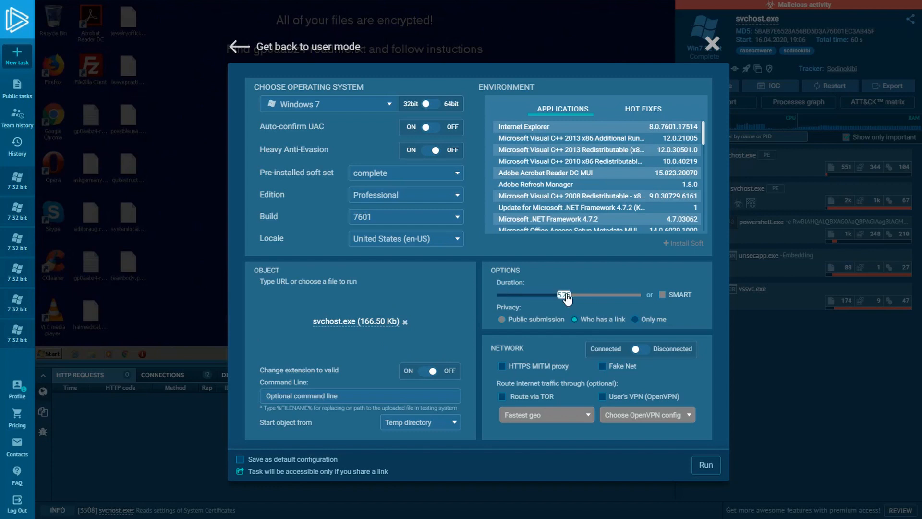
left_click(705, 465)
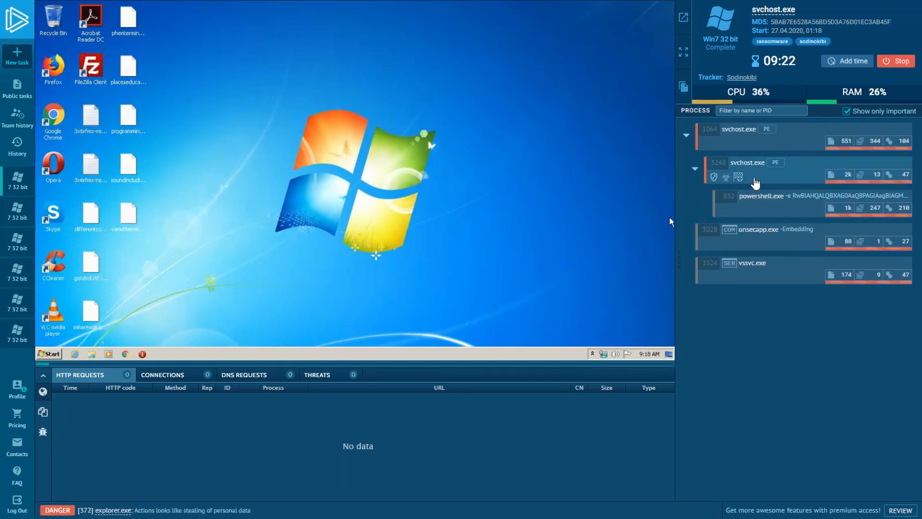
Select the child svchost.exe process to show its indicators and open a renamed file on the VM desktop
left_click(748, 162)
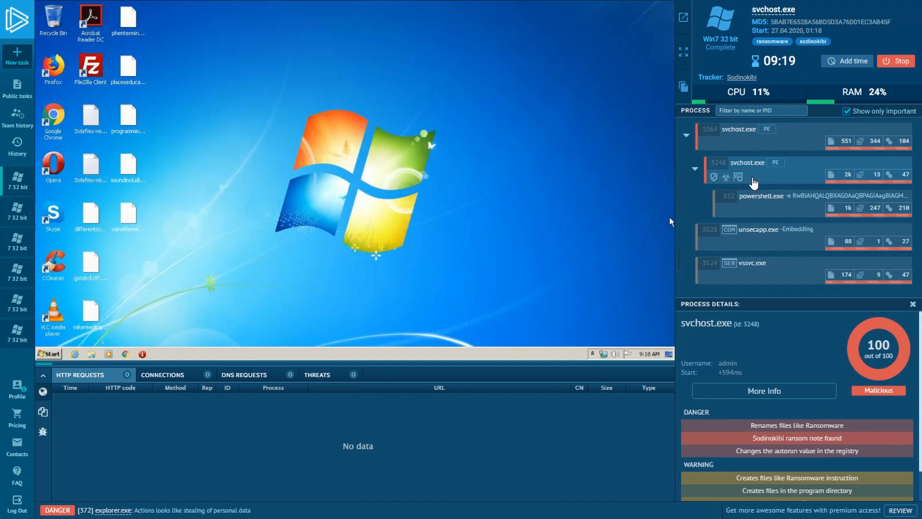
right_click(379, 241)
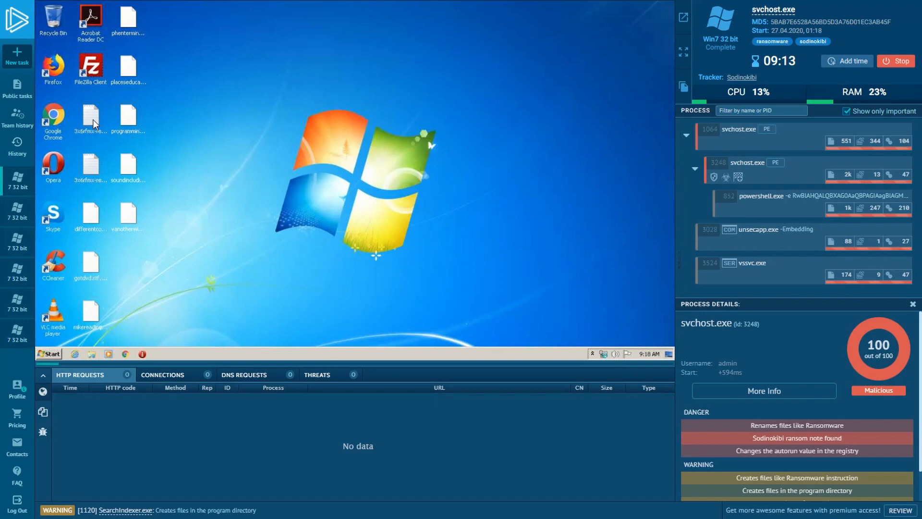
double_click(91, 115)
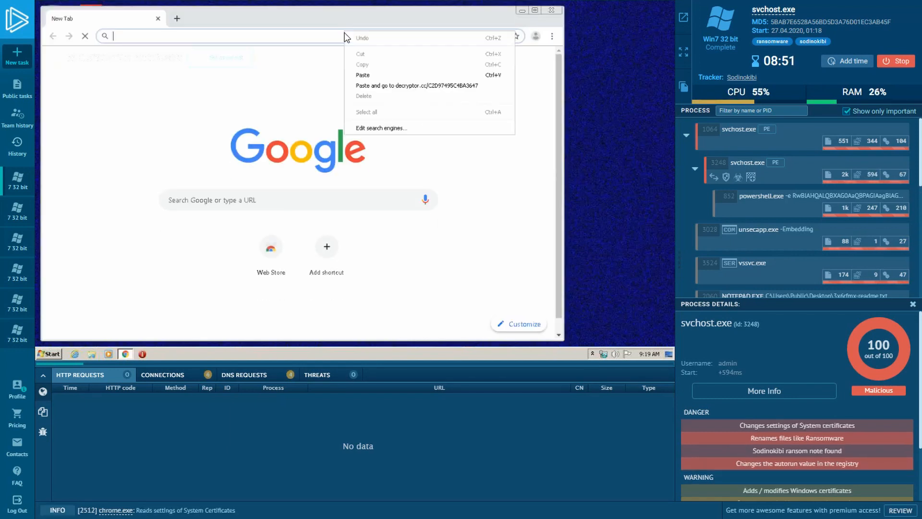
Paste-and-go the decryptor address in Chrome, enter captcha text 'rev8gb' with the ransom note key and submit
left_click(417, 86)
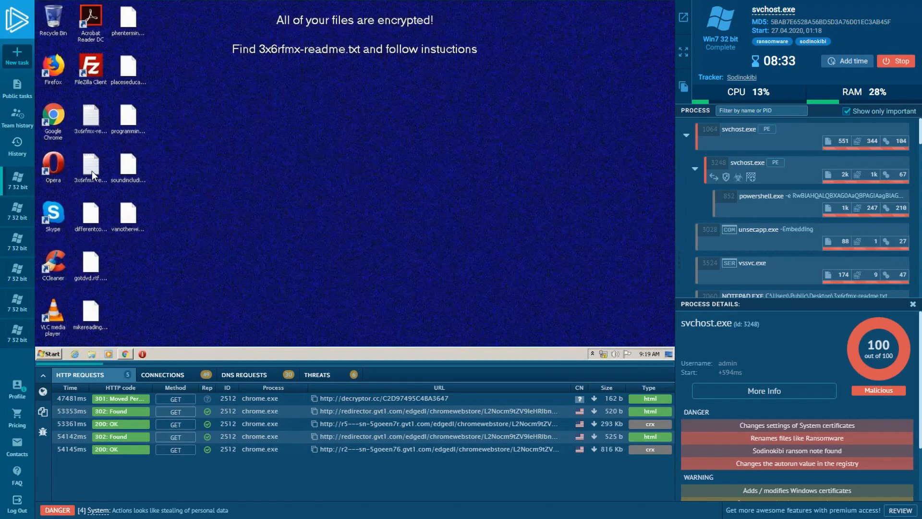
double_click(91, 166)
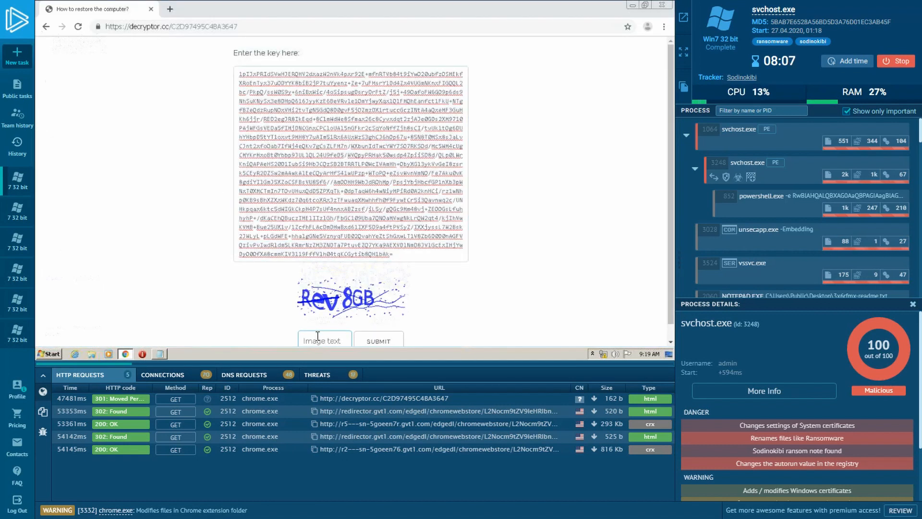
type("rev8gb")
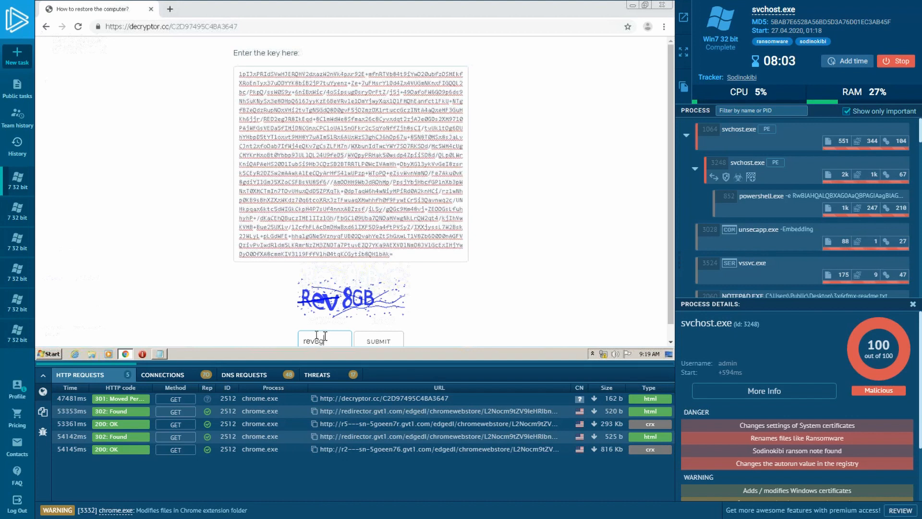
left_click(378, 341)
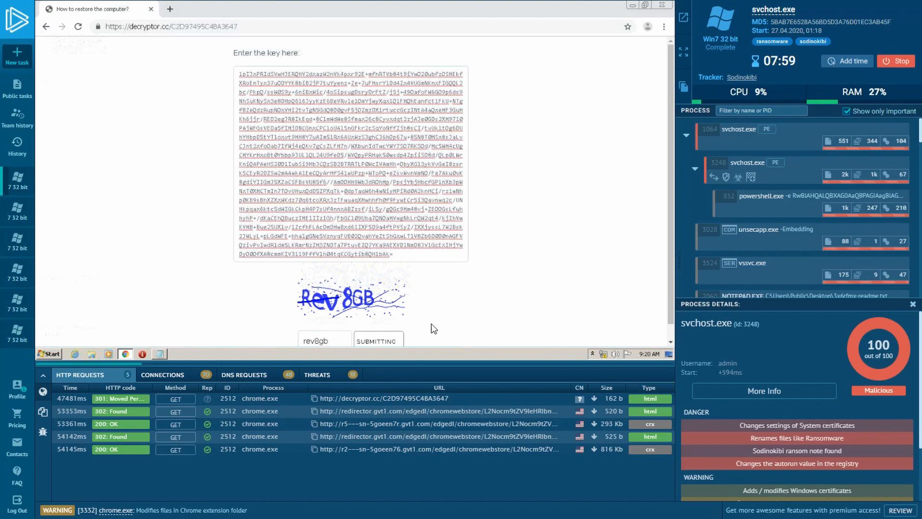
left_click(378, 340)
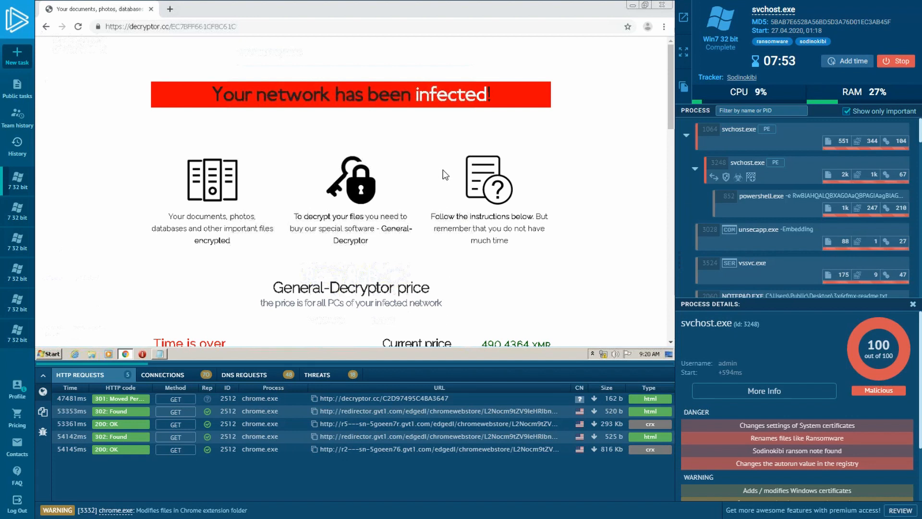
Scroll through the payment page showing the 490.4364 XMR price, instructions and trial decryption
scroll("down", 3)
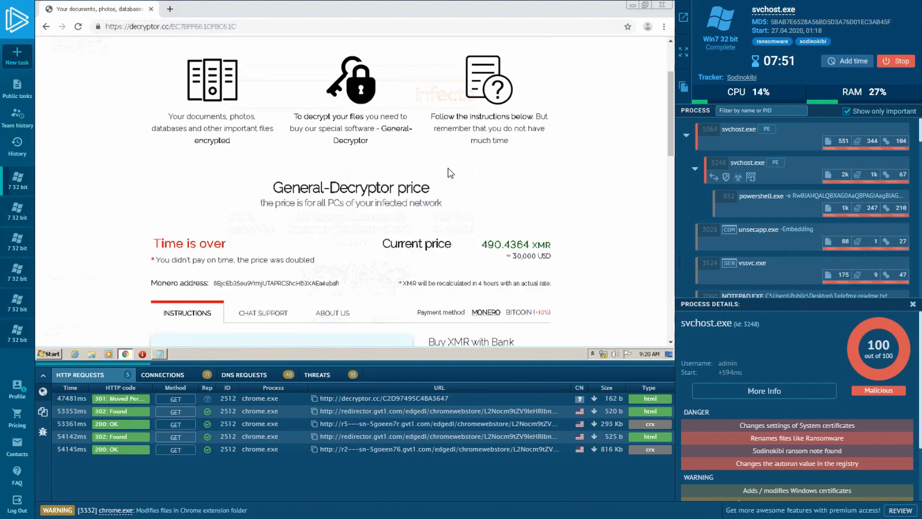
scroll("down", 3)
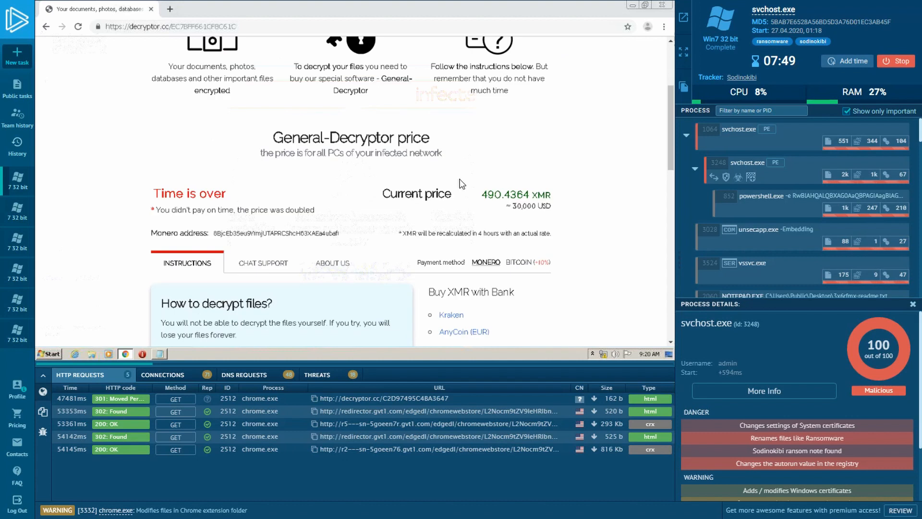
mouse_move(515, 223)
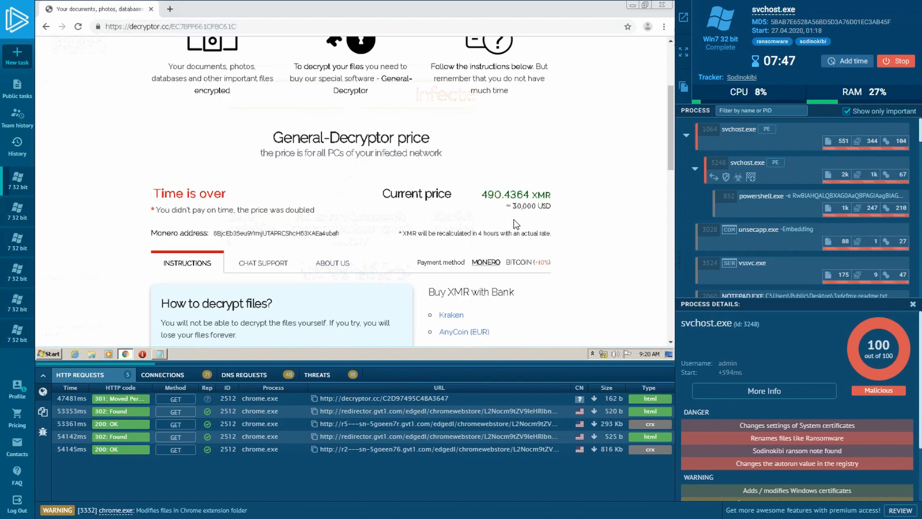
mouse_move(406, 221)
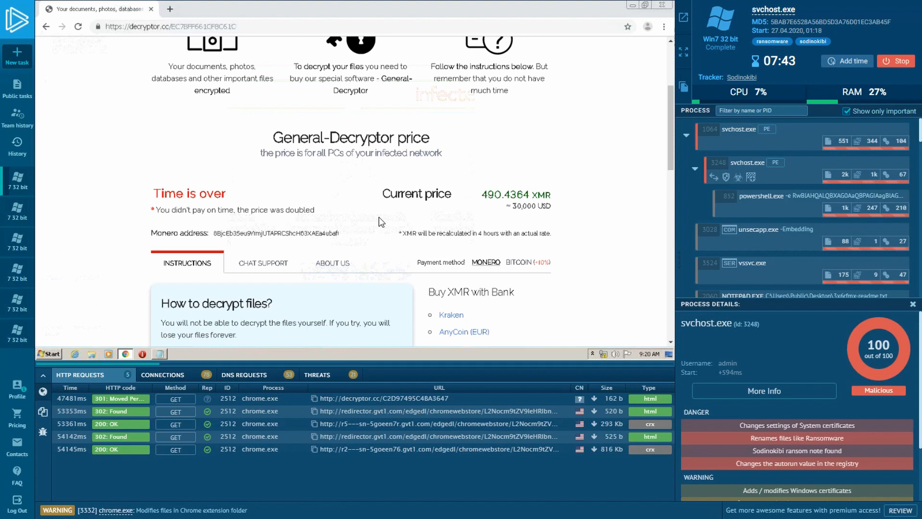
scroll("down", 3)
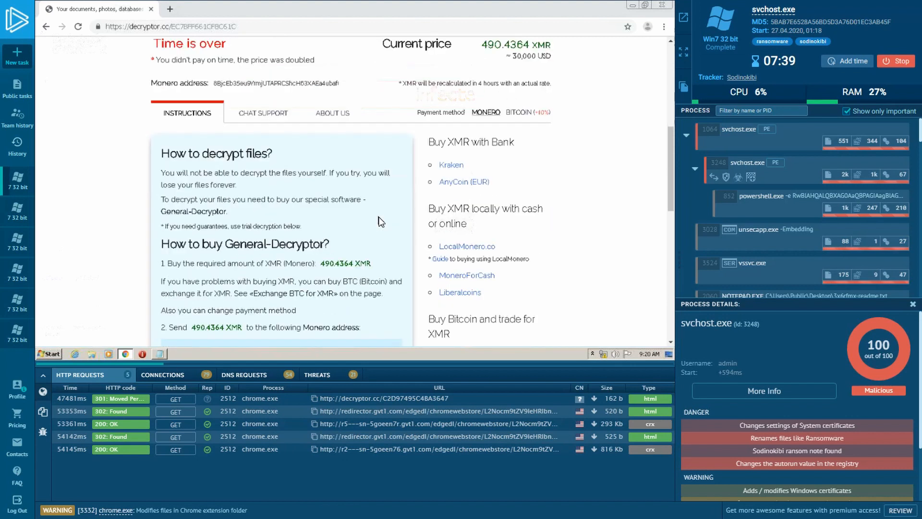
scroll("down", 3)
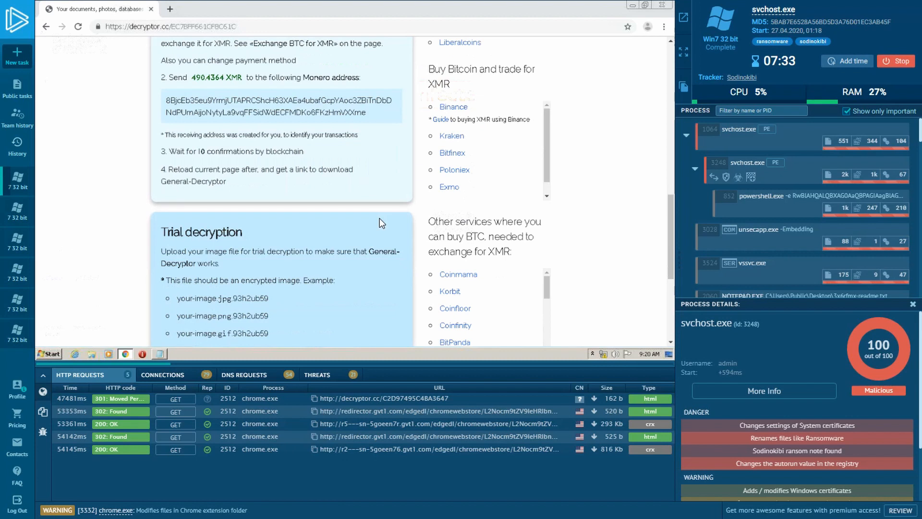
scroll("down", 3)
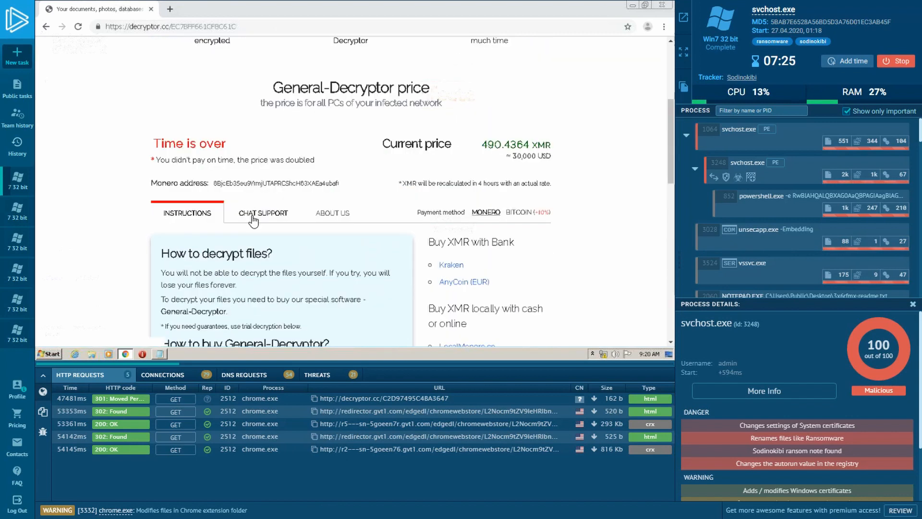
Send 'can I receive more info?' in the site's Chat Support, then view the About us page
left_click(263, 212)
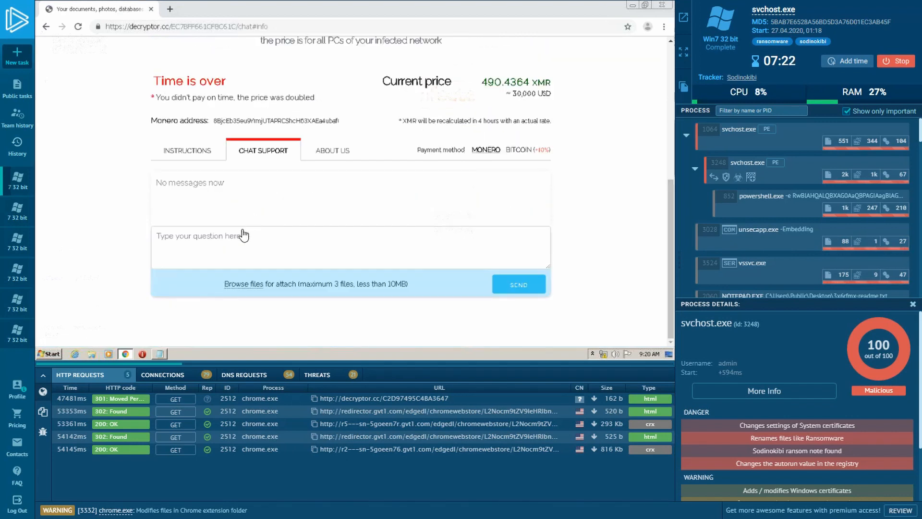
type("can I receive more info")
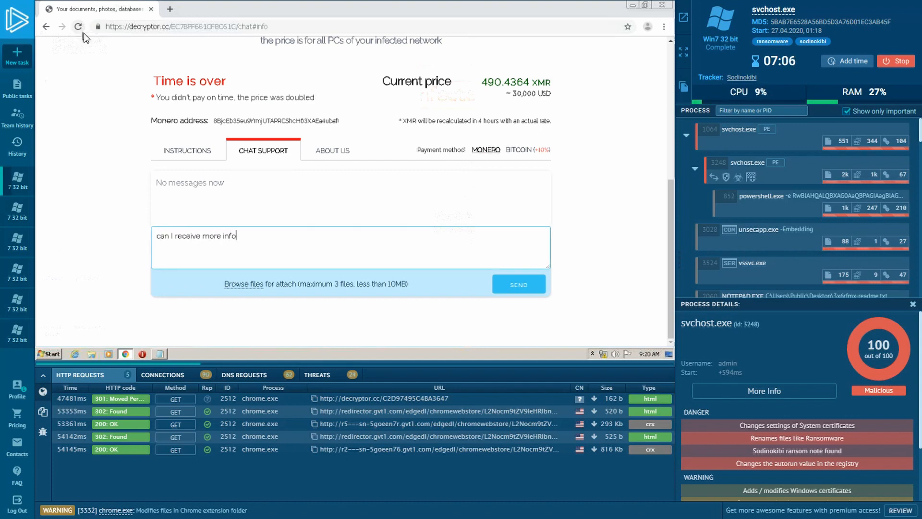
left_click(518, 284)
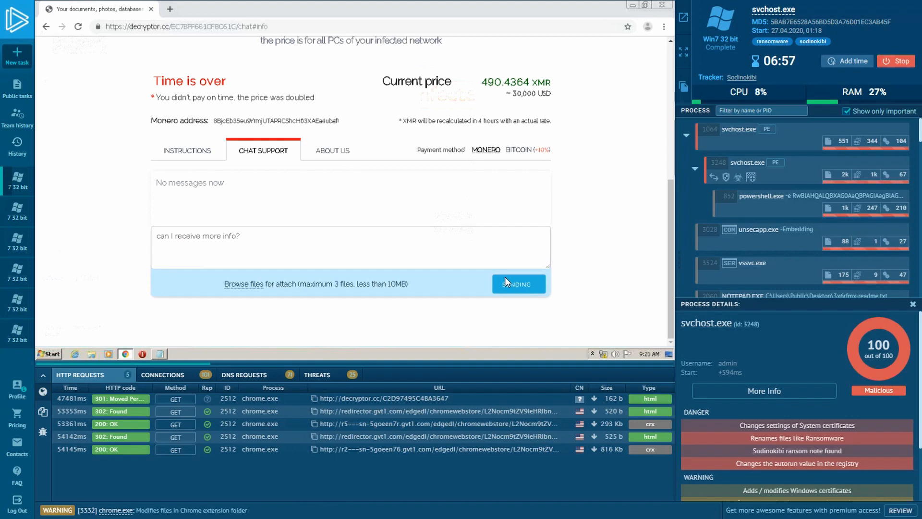
left_click(332, 150)
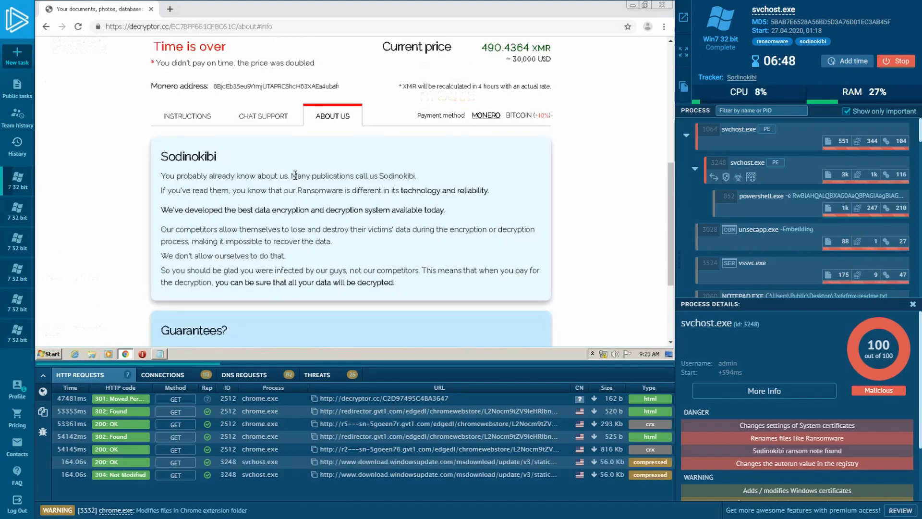
Scroll through the Sodinokibi About Us text down to its Guarantees section and back up
scroll("down", 3)
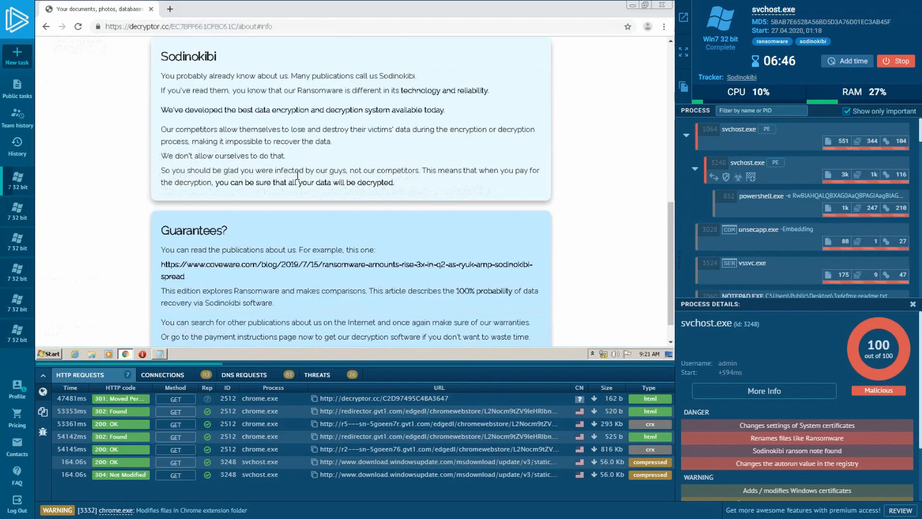
scroll("down", 3)
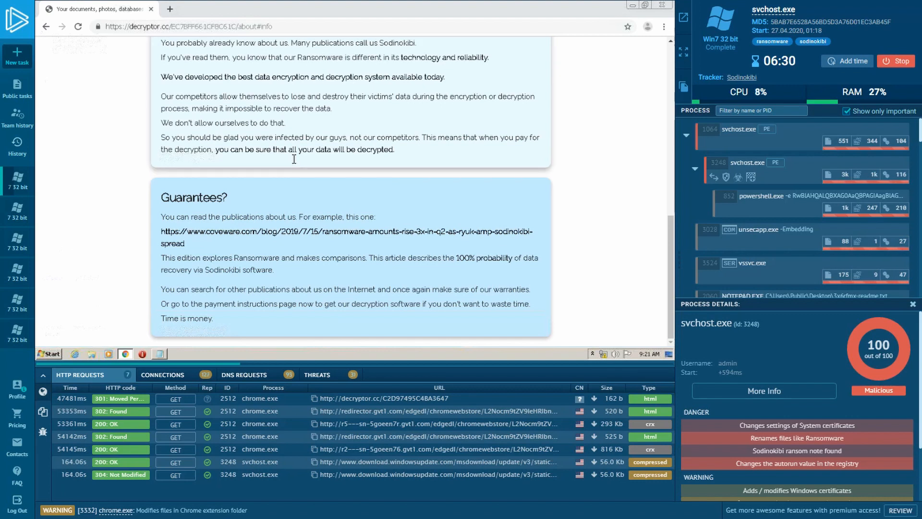
scroll("up", 3)
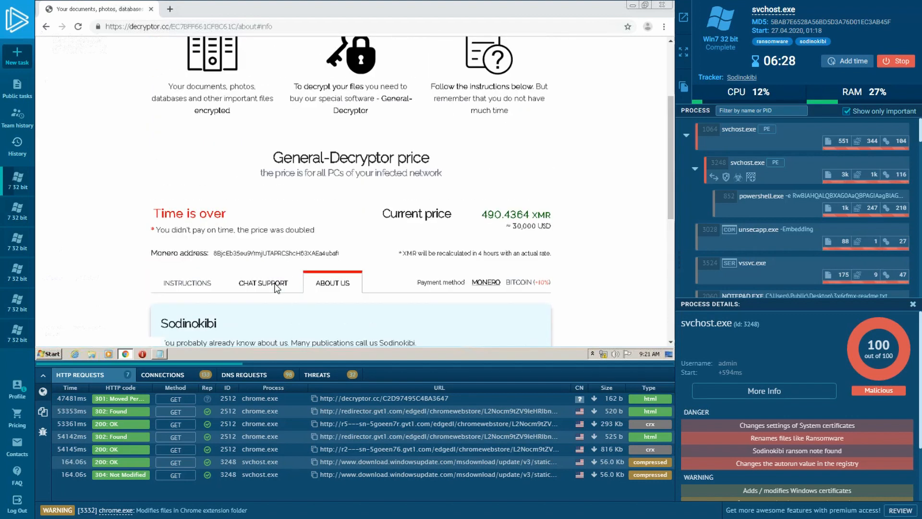
Check CHAT SUPPORT for a reply, return to INSTRUCTIONS, then stop the svchost.exe analysis task
left_click(263, 282)
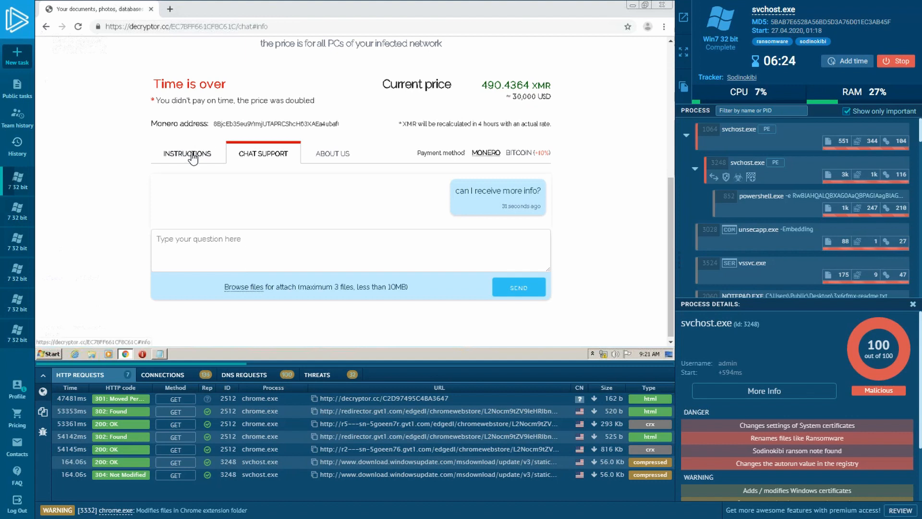
left_click(188, 152)
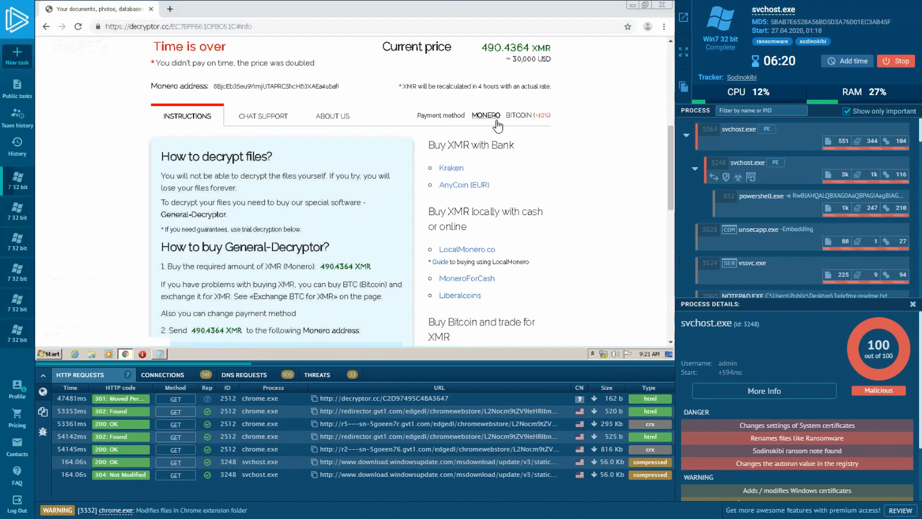
mouse_move(368, 117)
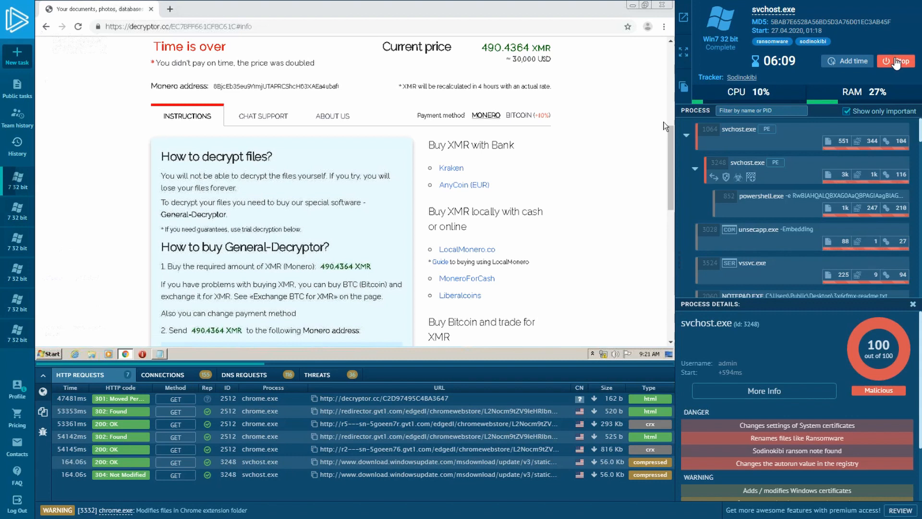
left_click(895, 61)
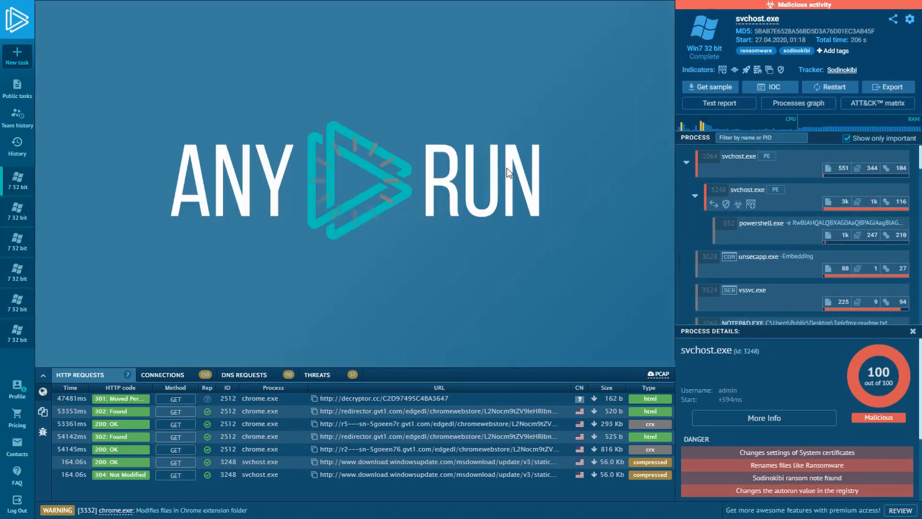